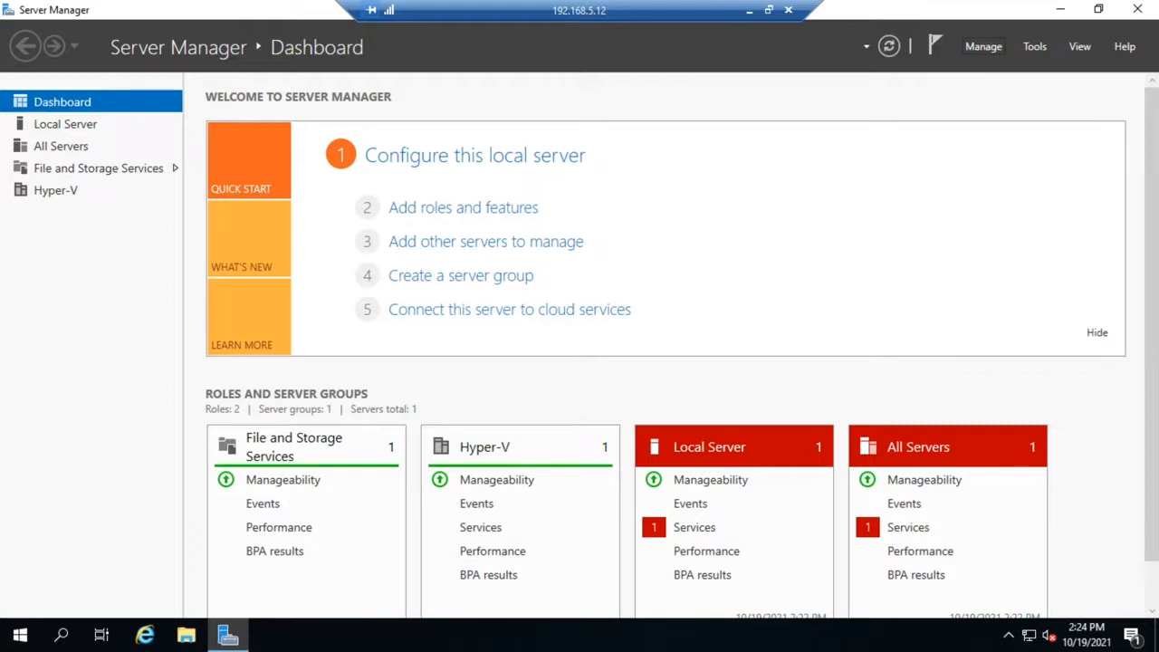
mouse_move(970, 169)
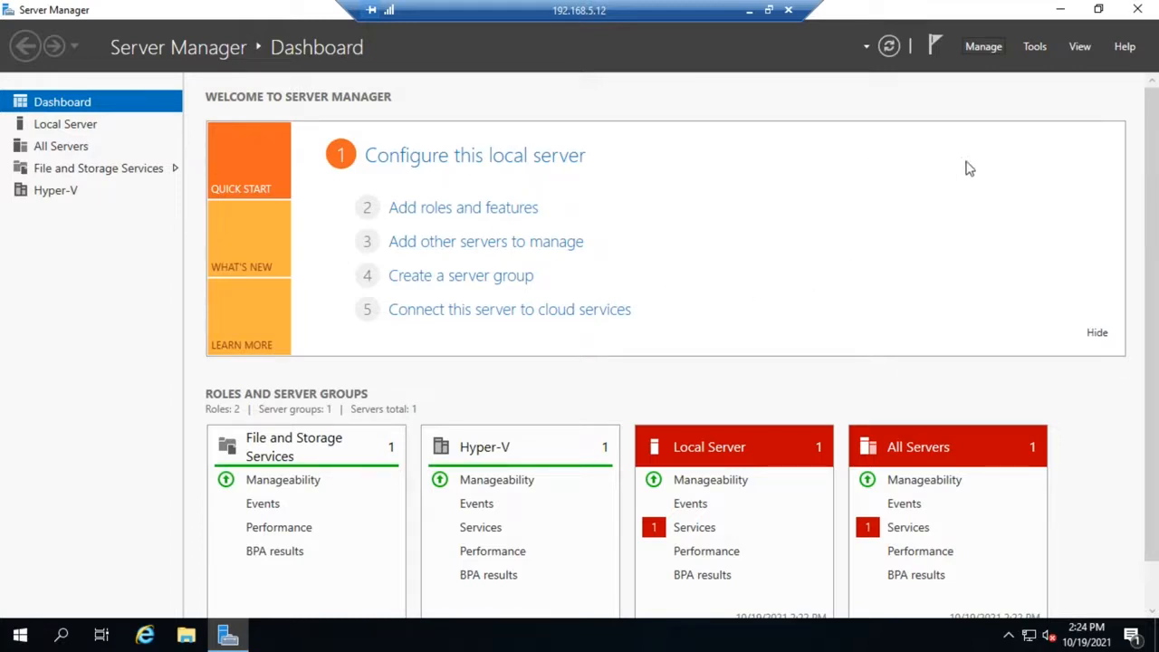
Open Server Manager's Manage menu to show the add/remove roles options.
click(983, 47)
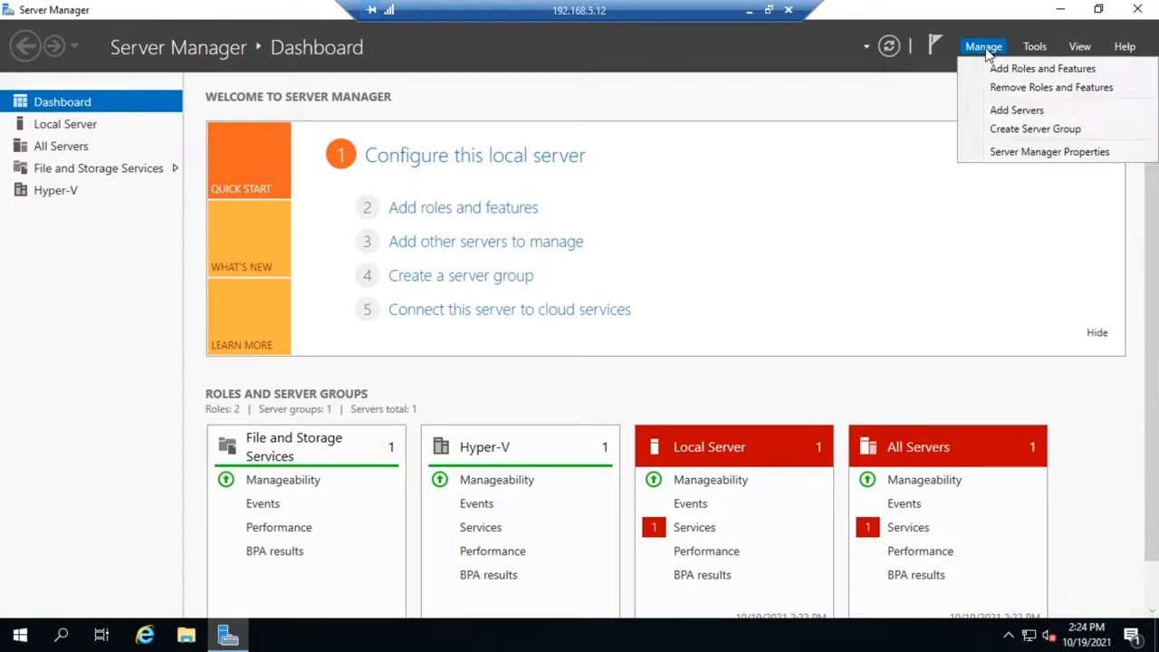
mouse_move(1042, 68)
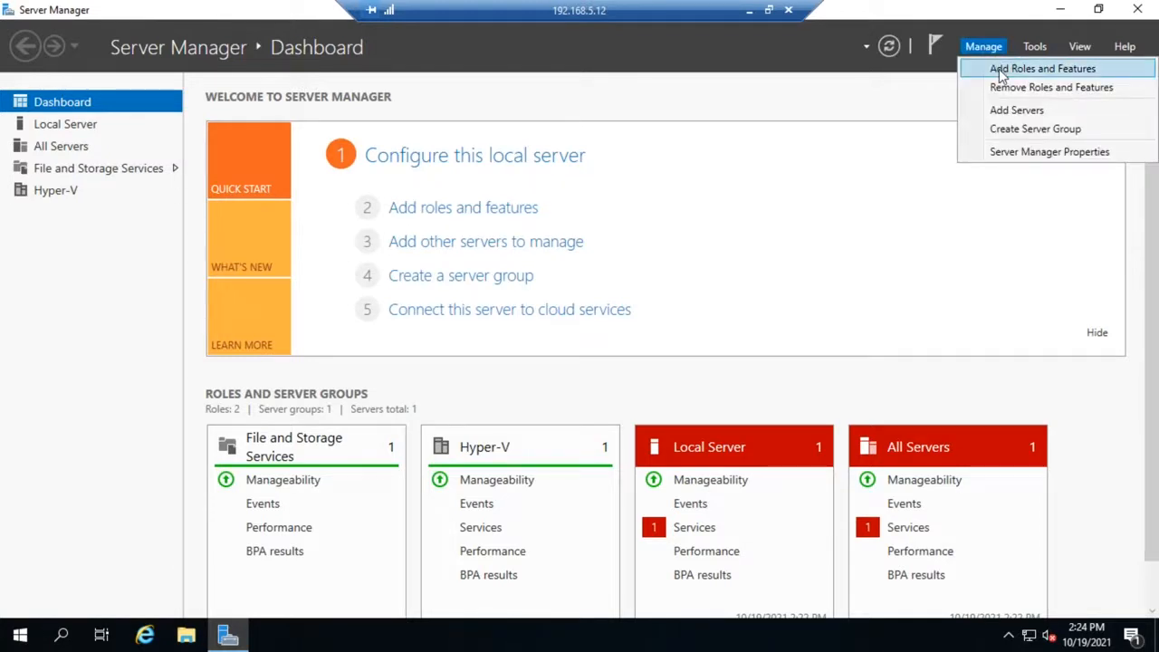
Select Print and Document Services with its management tools in the wizard, advancing to Features.
click(1043, 67)
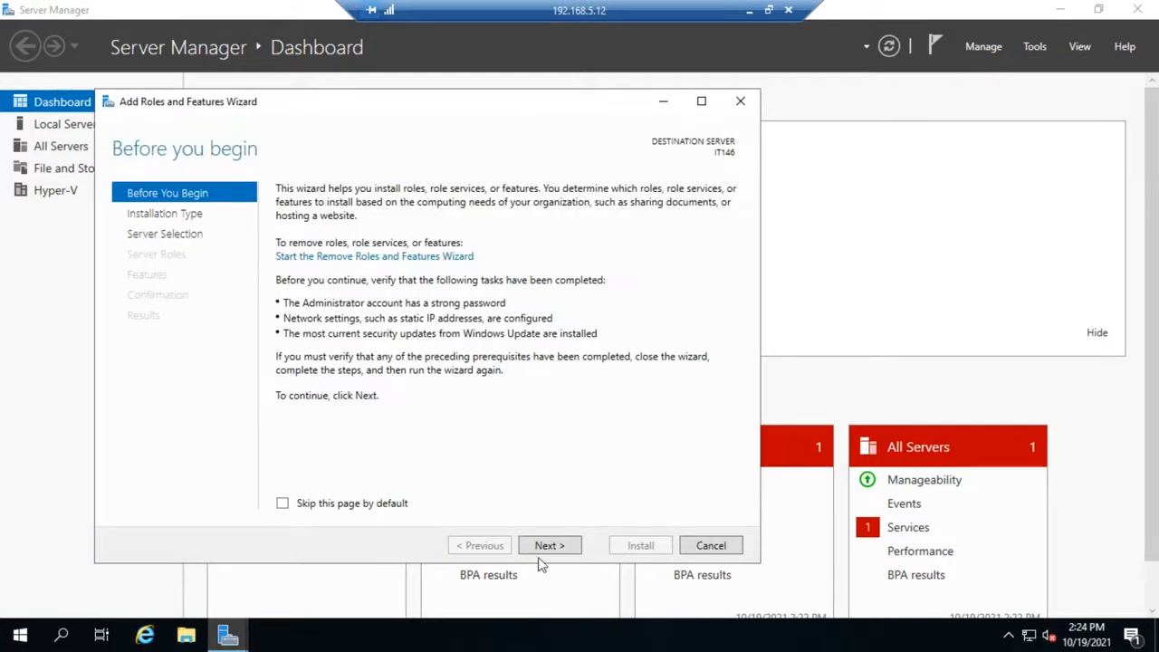
click(549, 545)
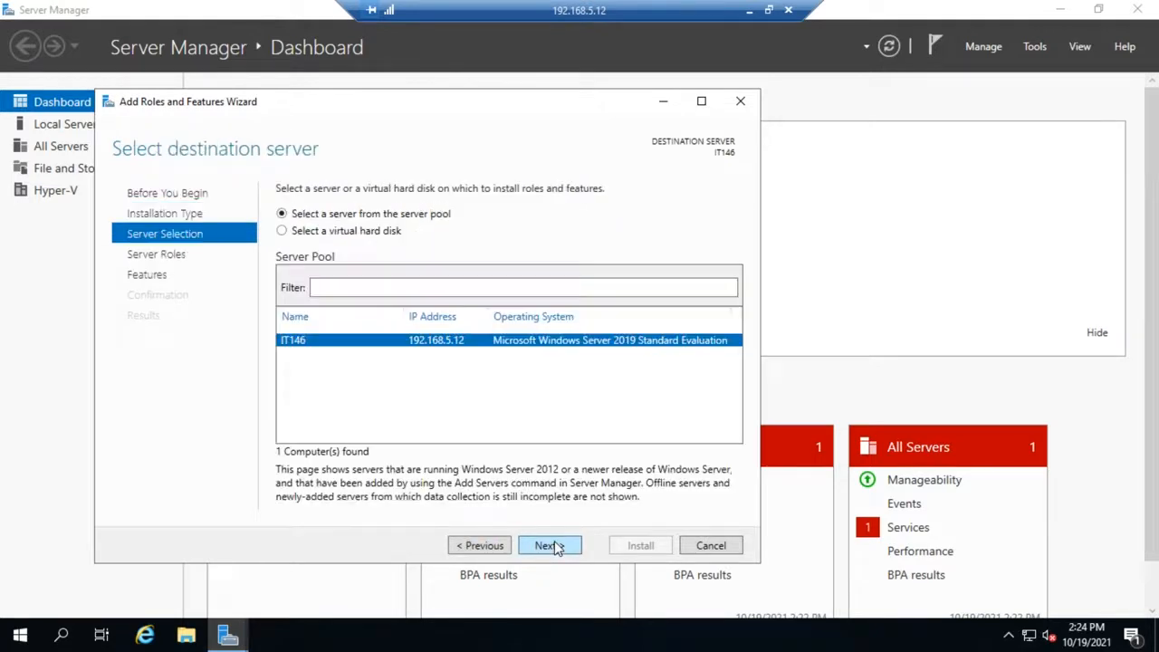
click(548, 545)
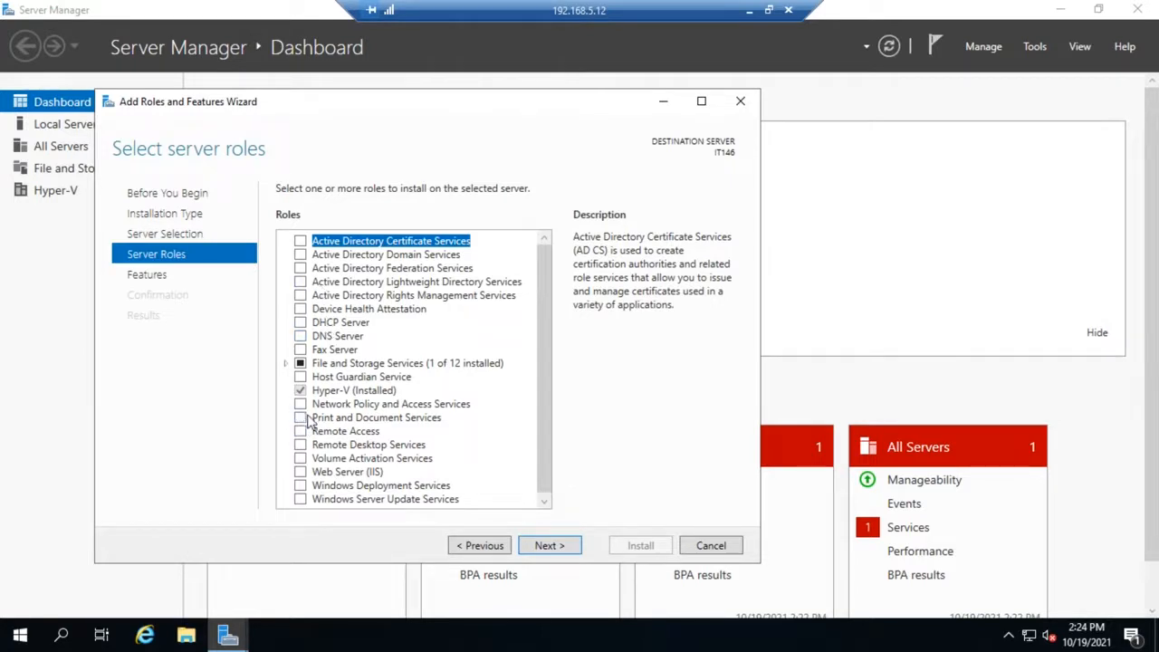
click(301, 417)
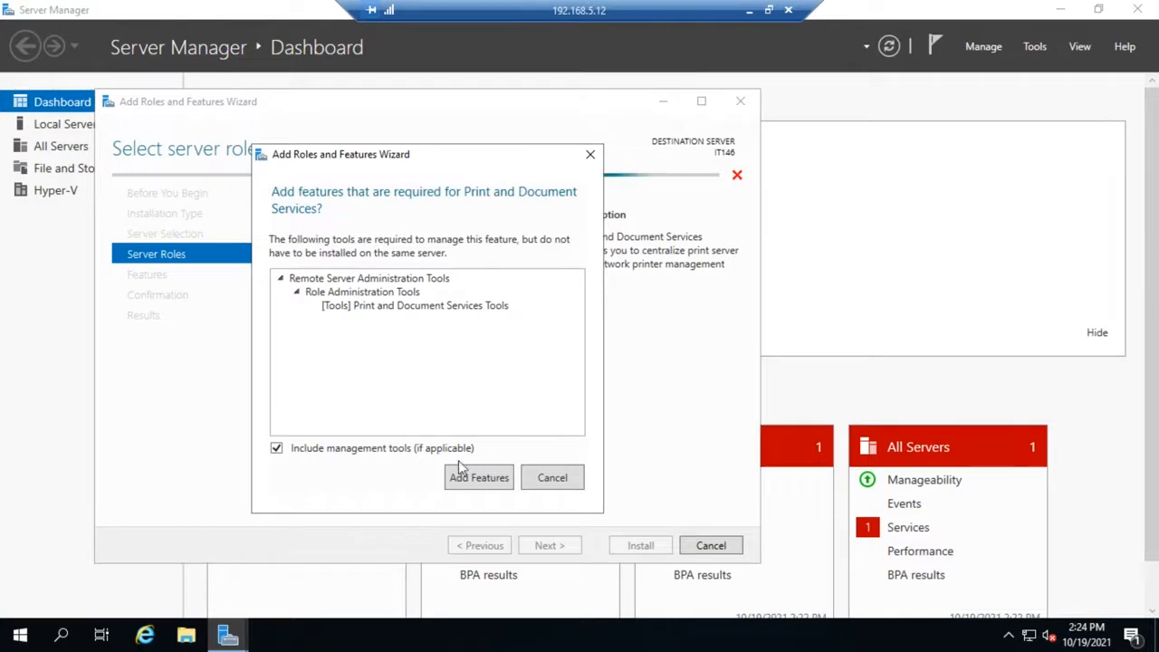
click(478, 478)
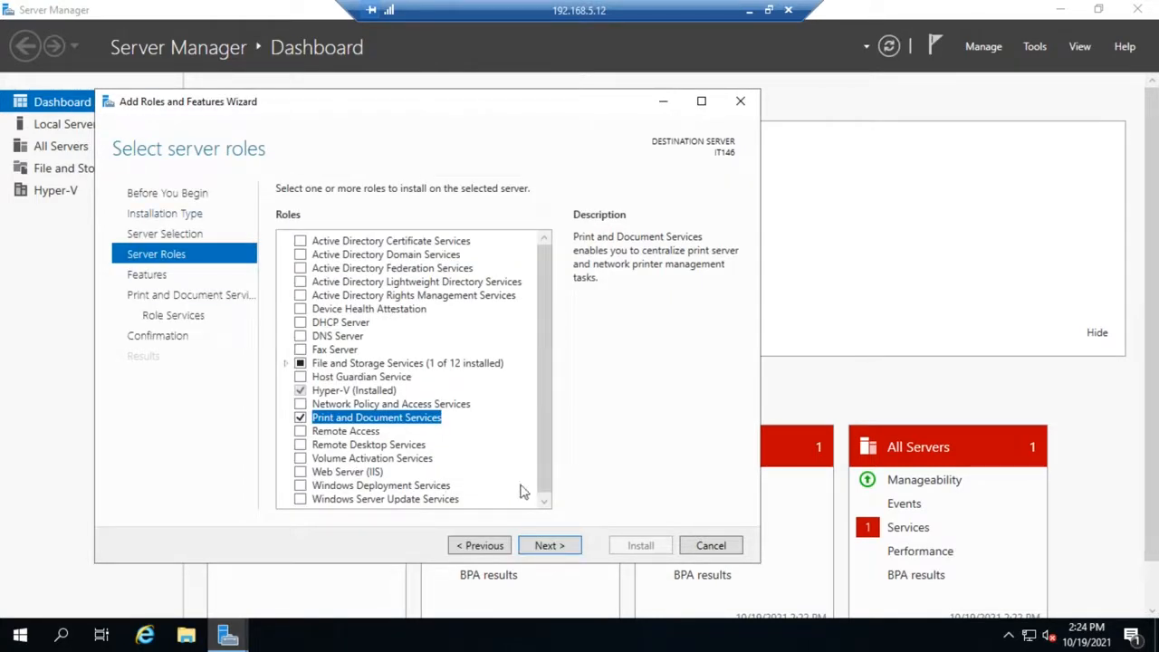
click(549, 545)
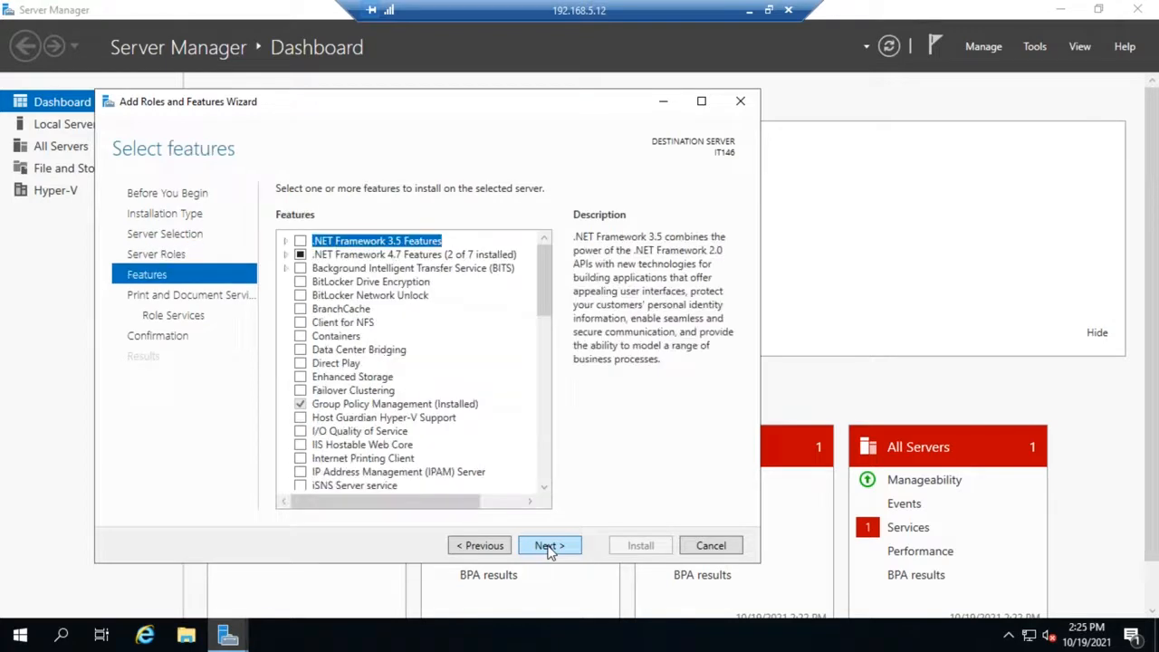
Reach Role Services and review LPD Service and Internet Printing, keeping only Print Server checked.
click(549, 546)
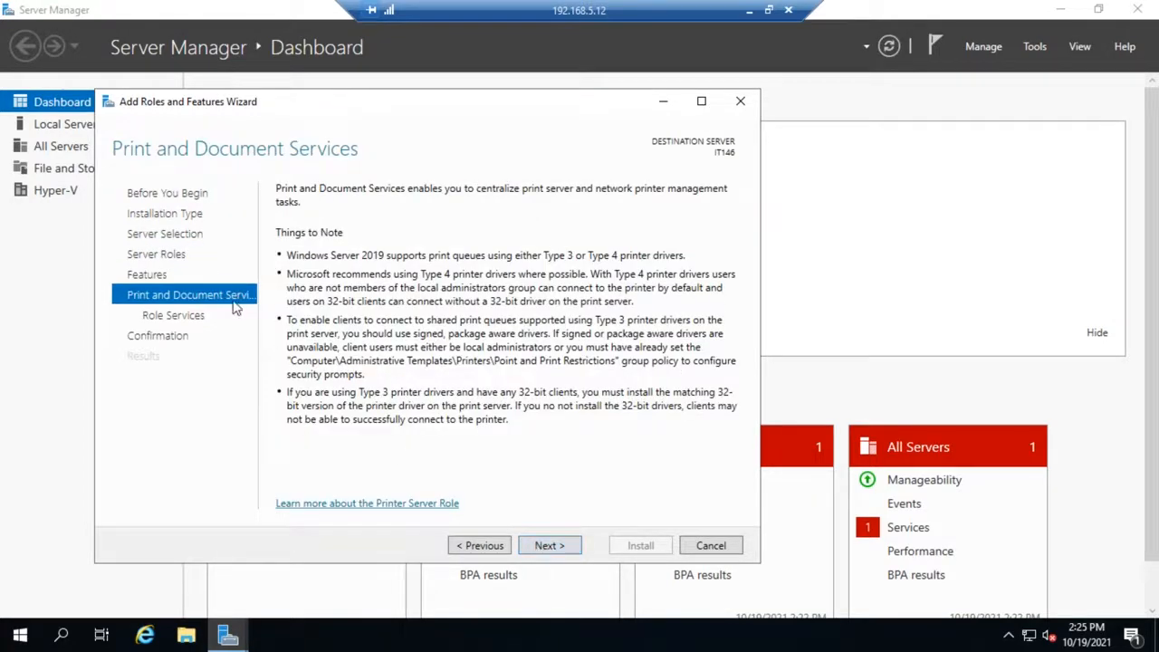
mouse_move(432, 312)
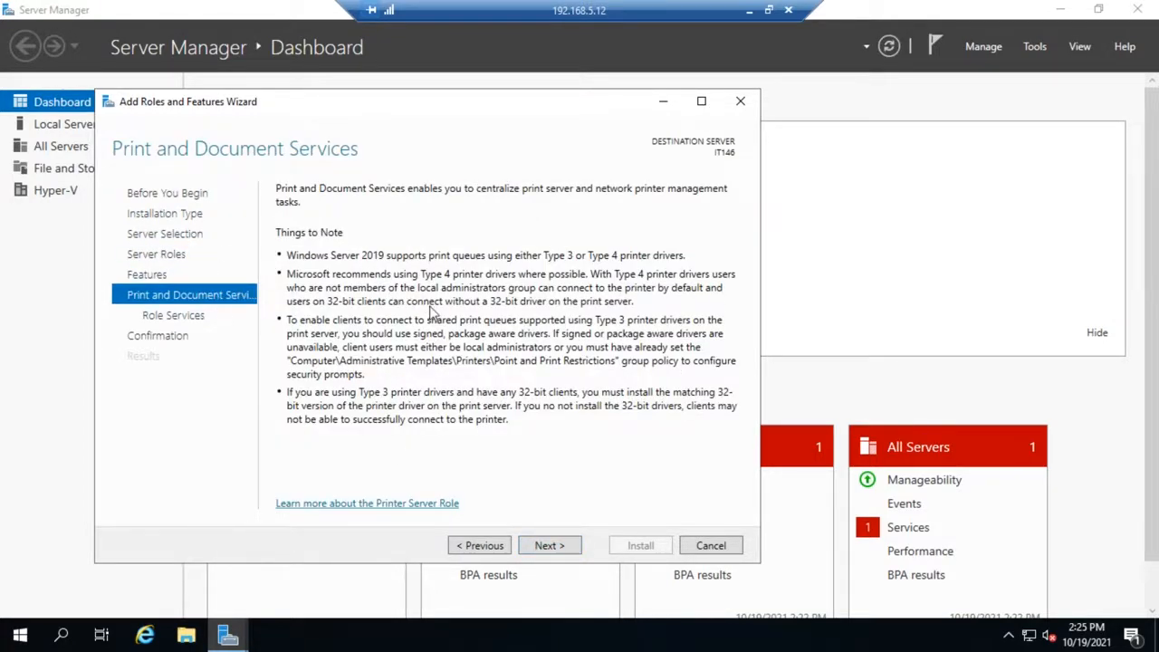
click(549, 545)
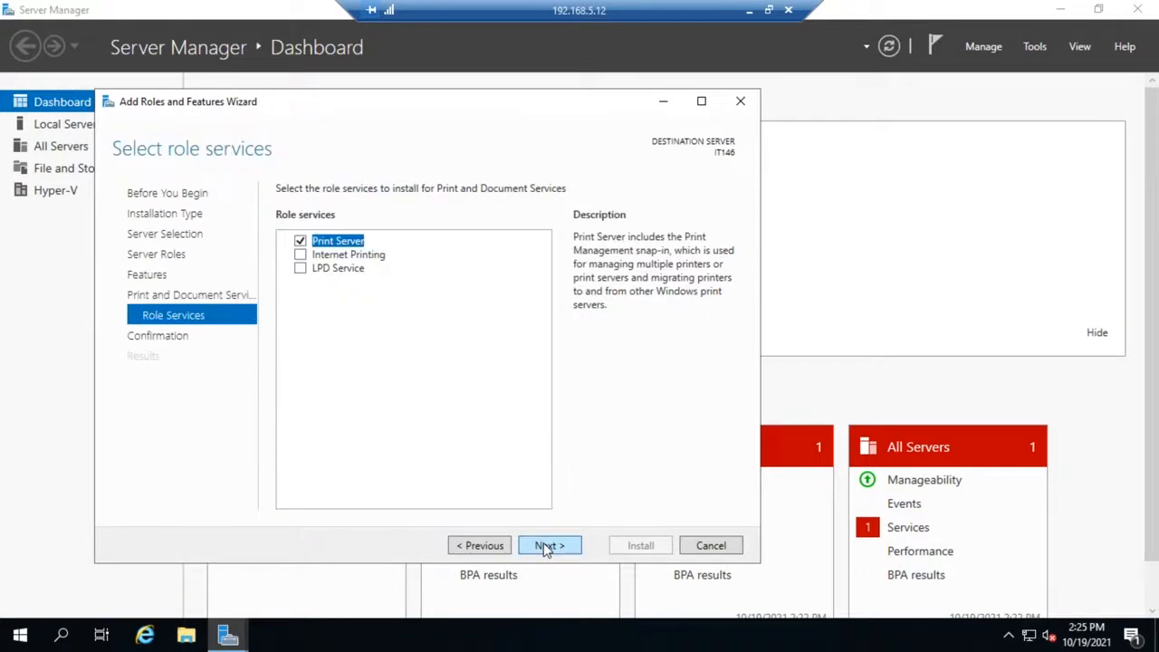
mouse_move(415, 290)
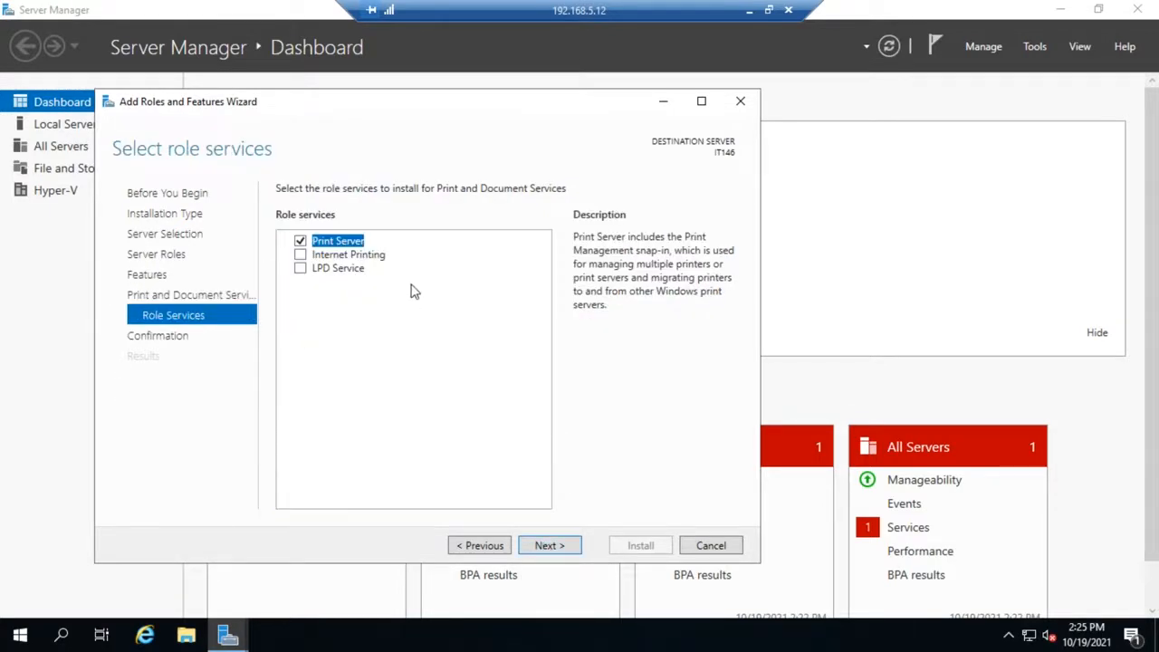
mouse_move(363, 249)
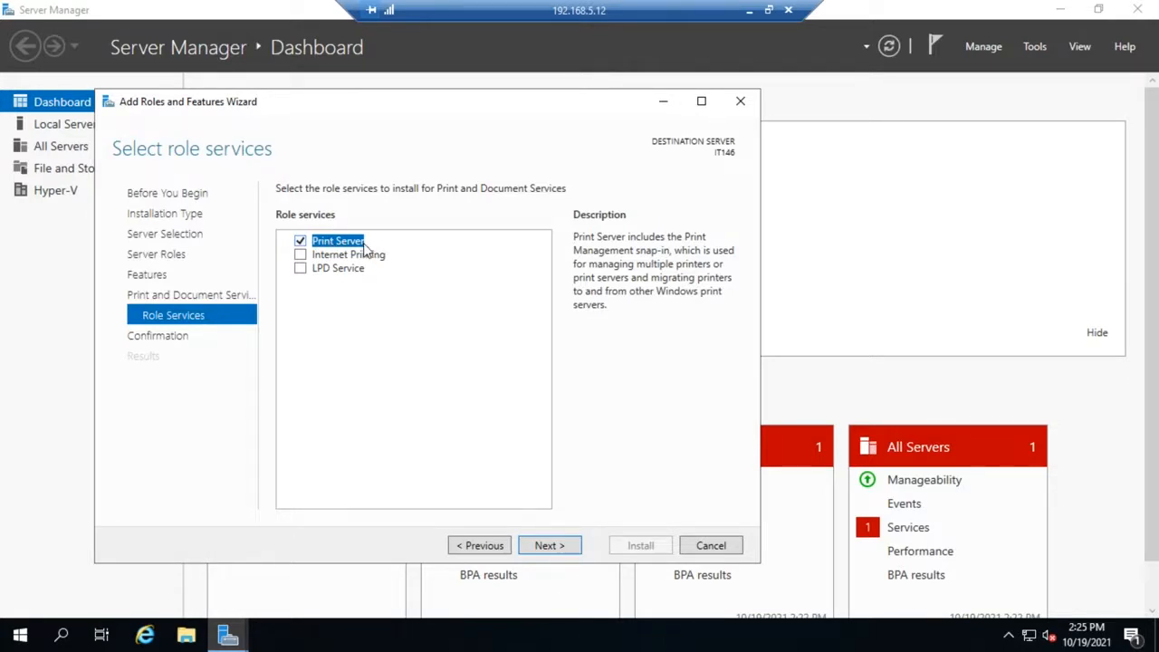
mouse_move(550, 221)
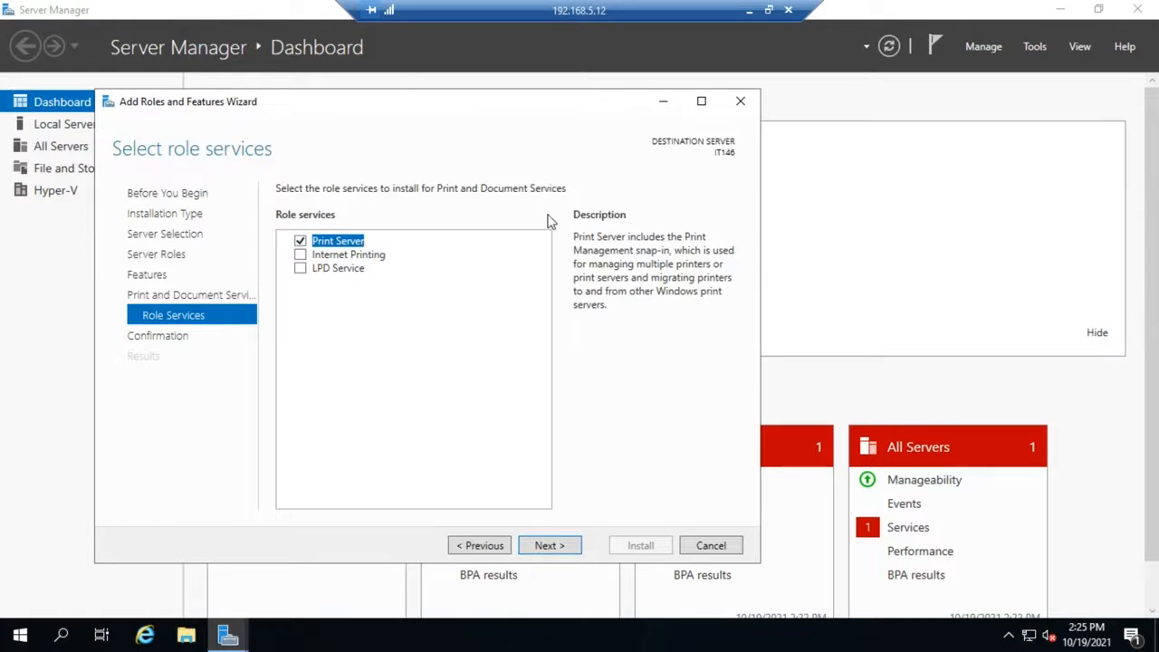
mouse_move(692, 269)
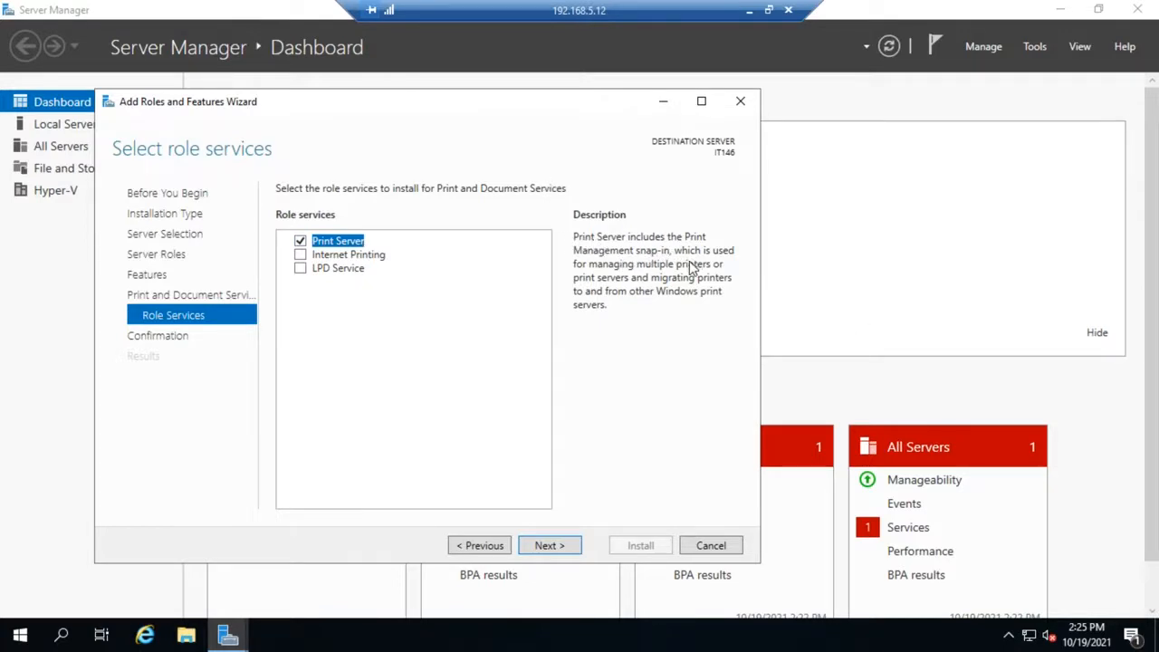
mouse_move(681, 292)
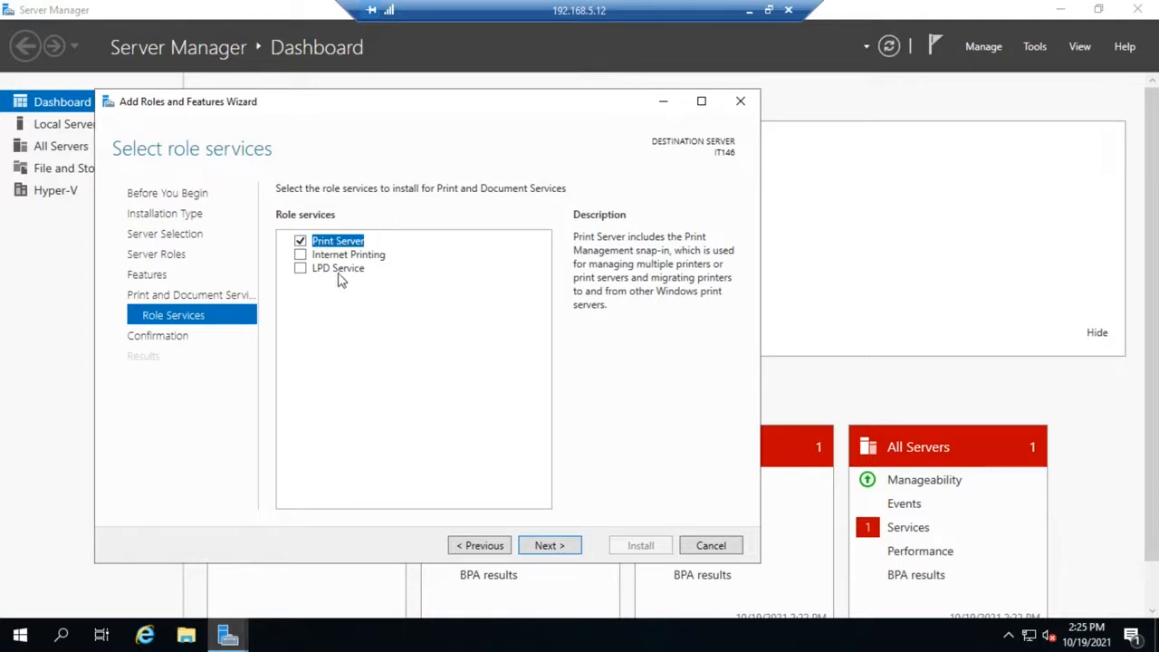
click(338, 267)
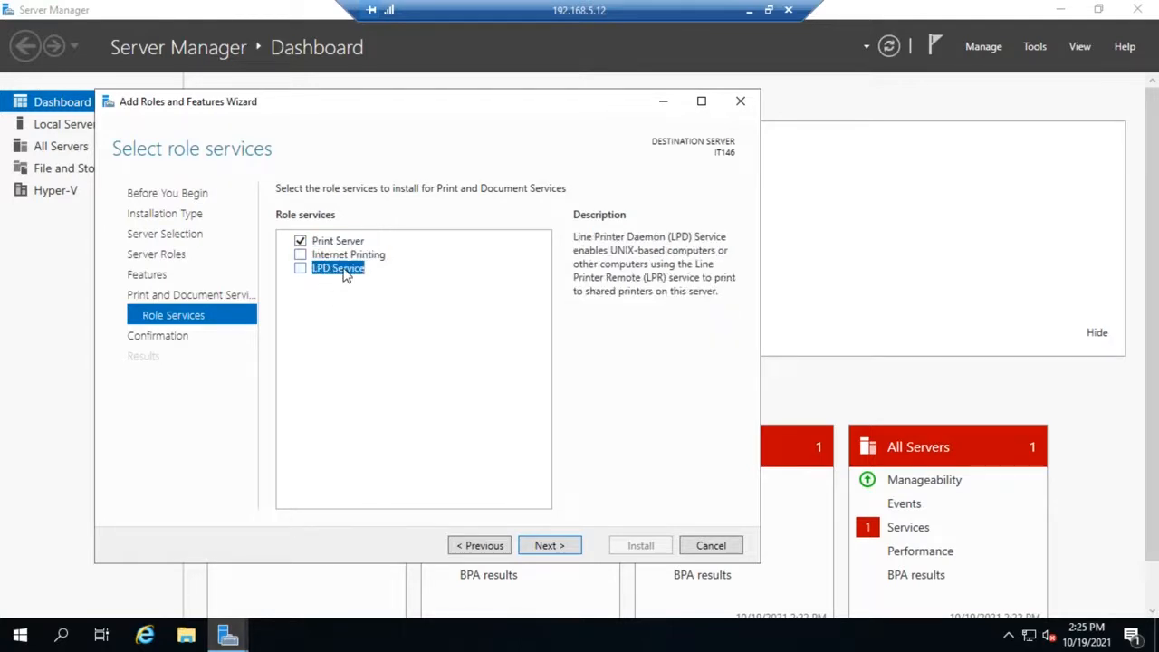
click(348, 254)
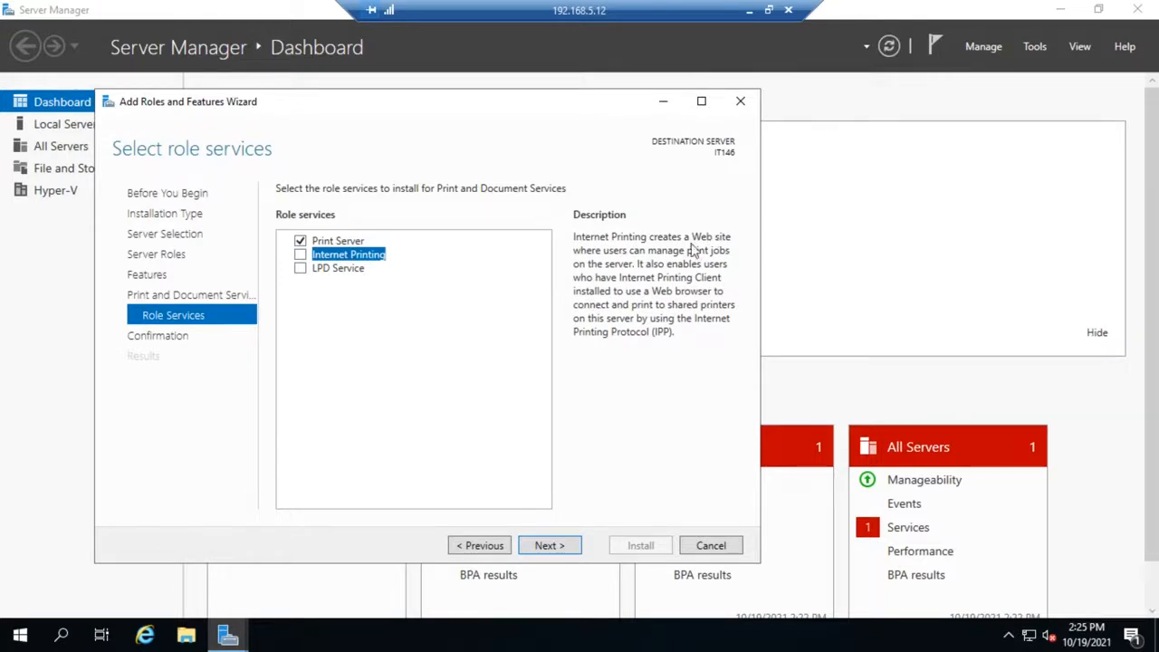
mouse_move(700, 283)
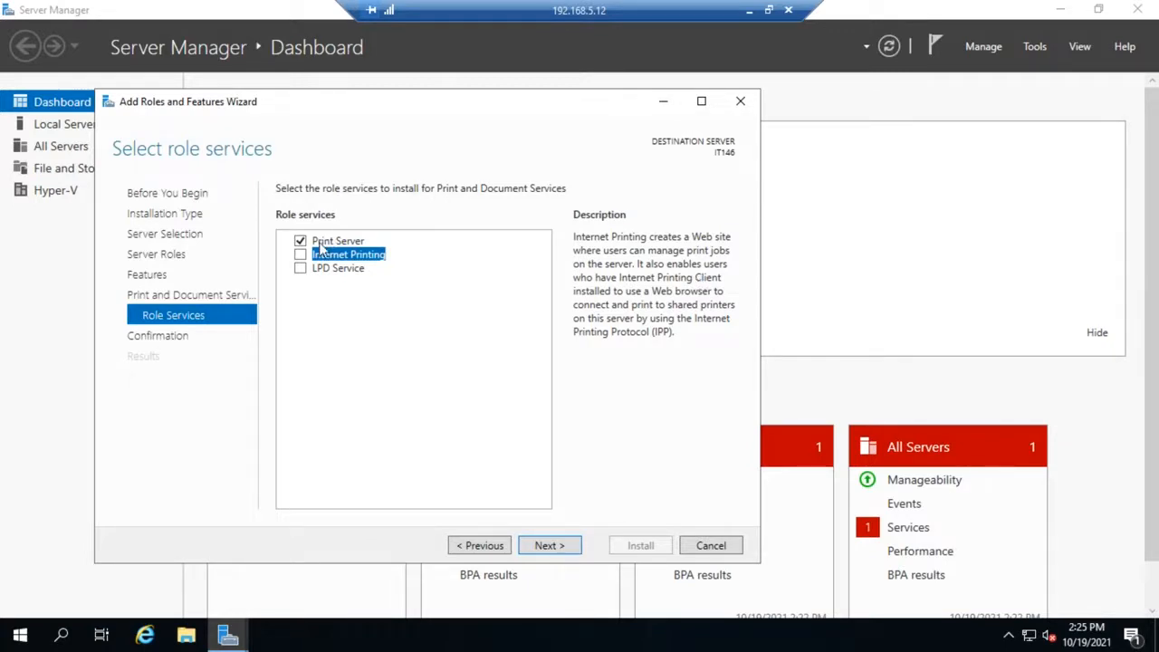
click(300, 254)
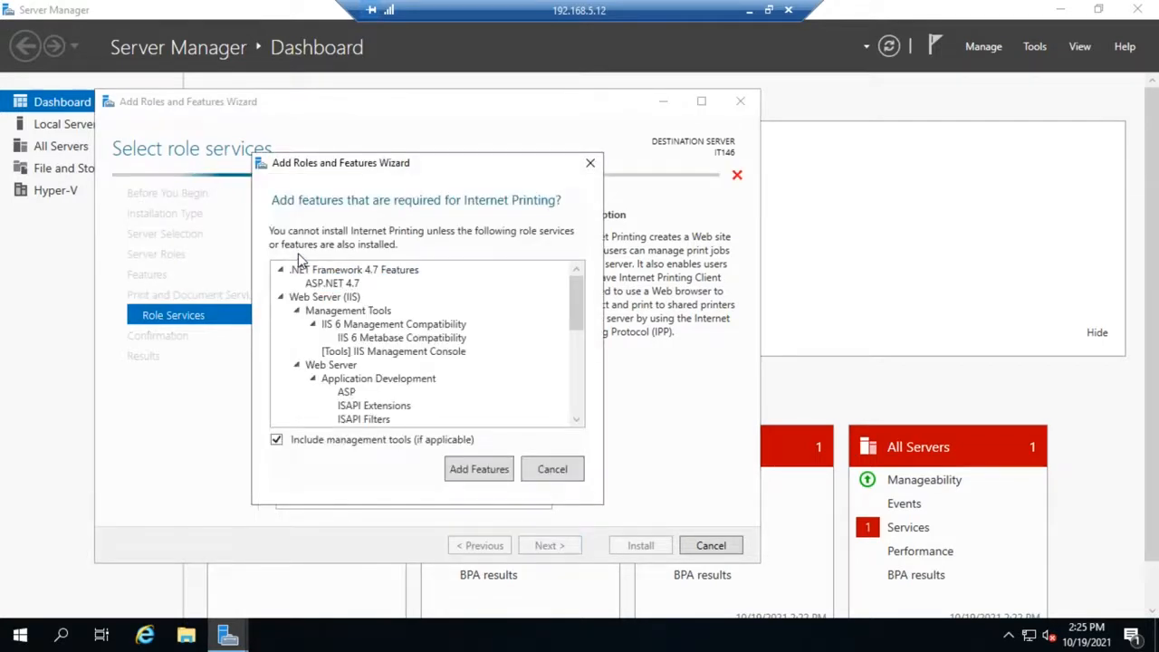
mouse_move(553, 289)
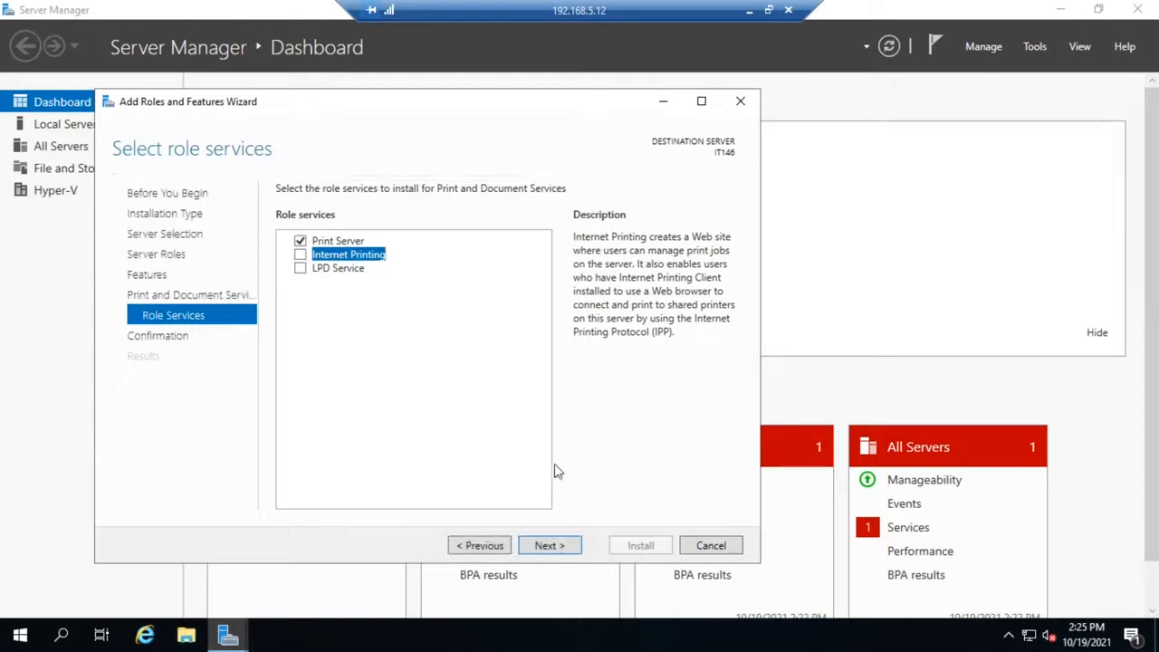
mouse_move(356, 275)
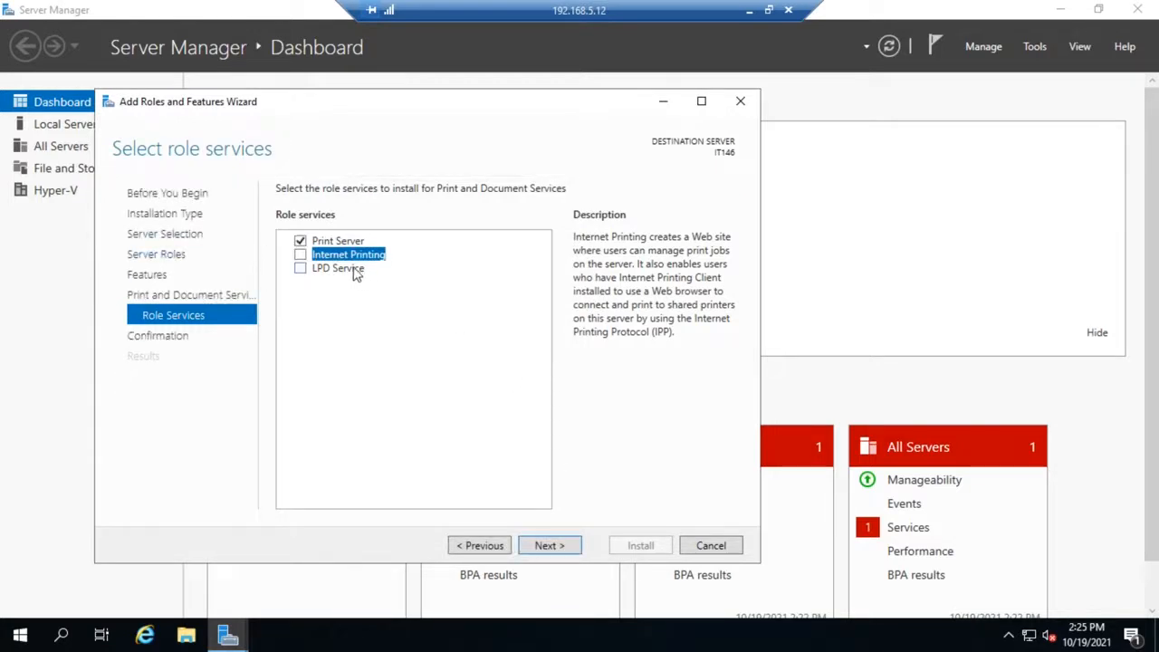
click(338, 269)
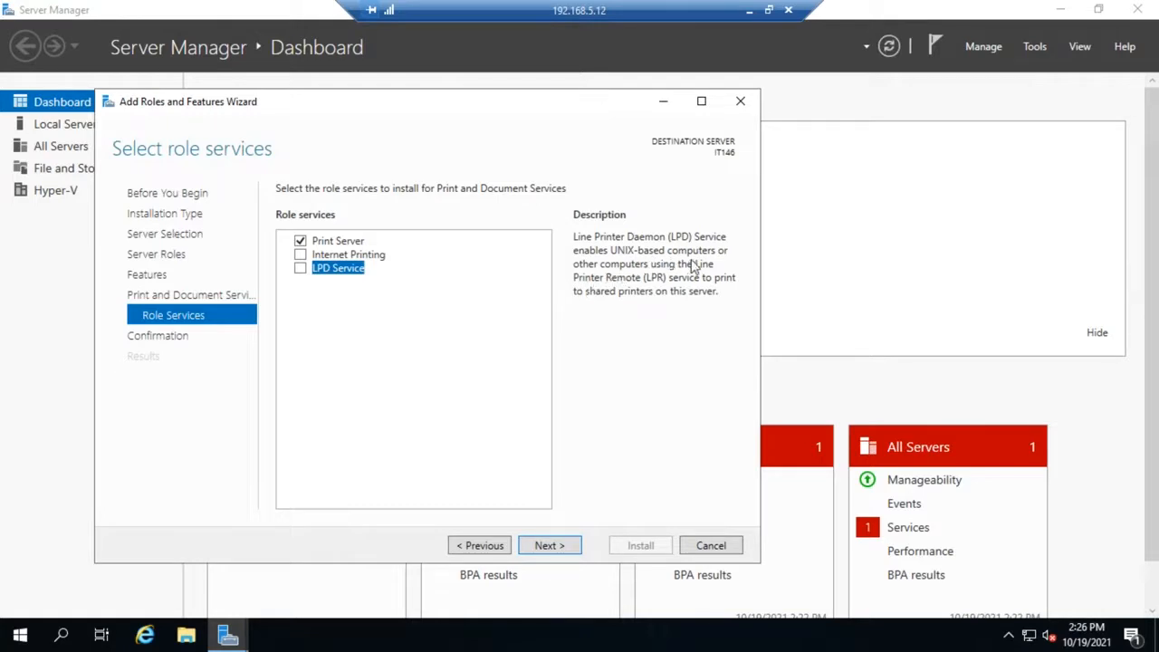
mouse_move(738, 272)
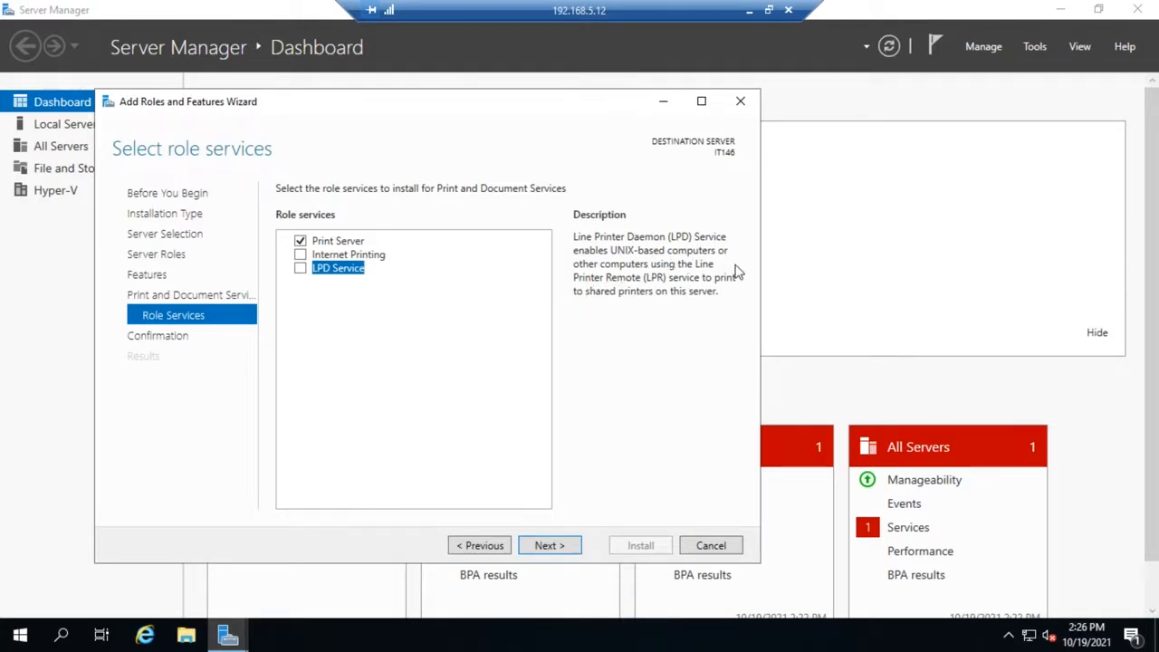
mouse_move(720, 291)
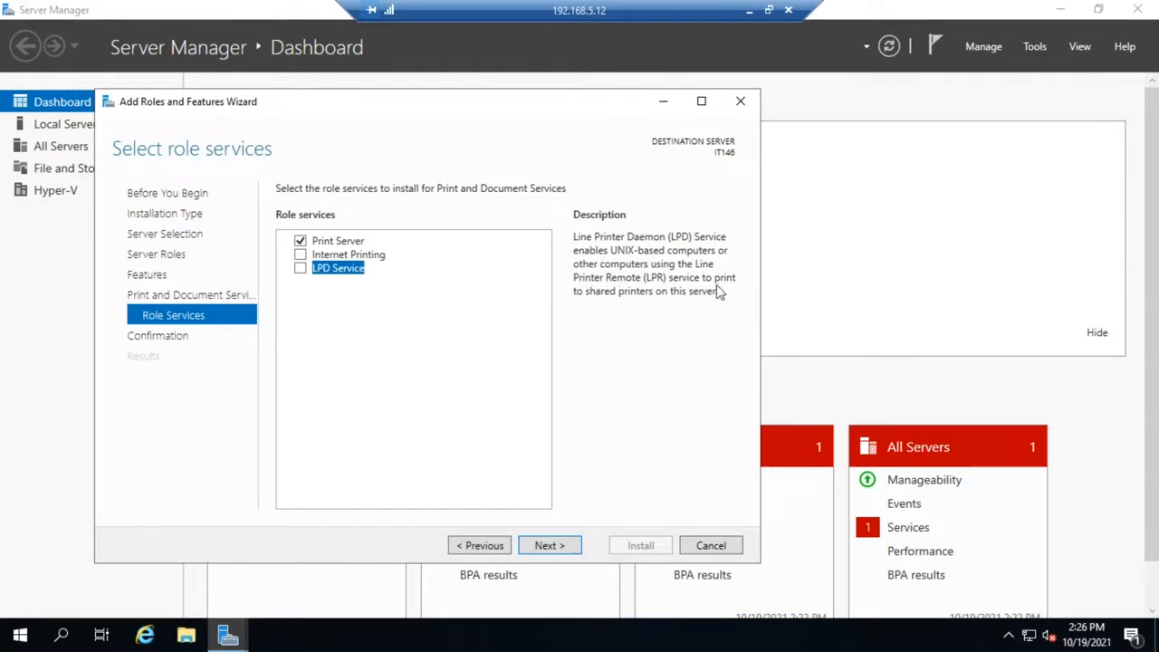
mouse_move(598, 297)
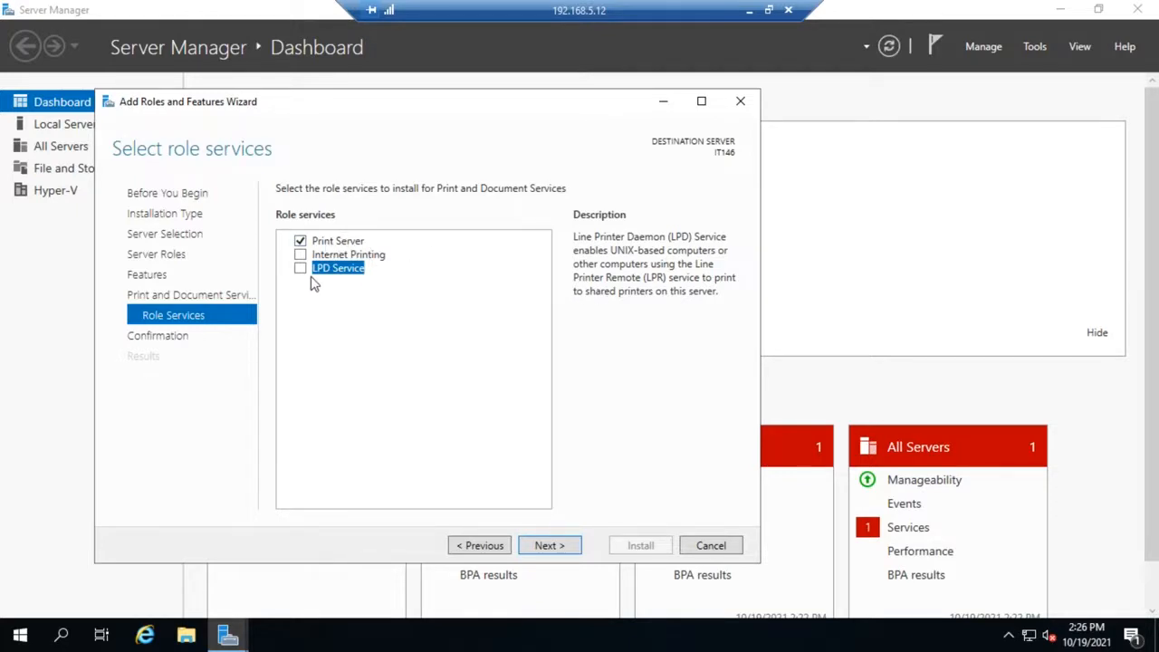
mouse_move(350, 284)
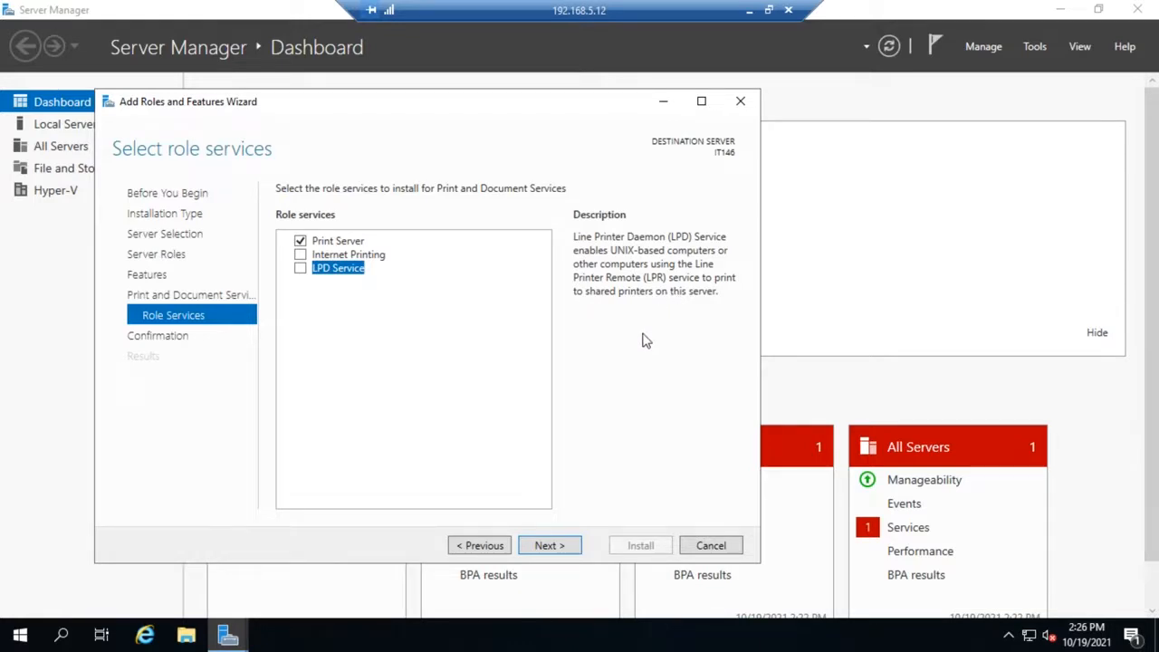
mouse_move(360, 378)
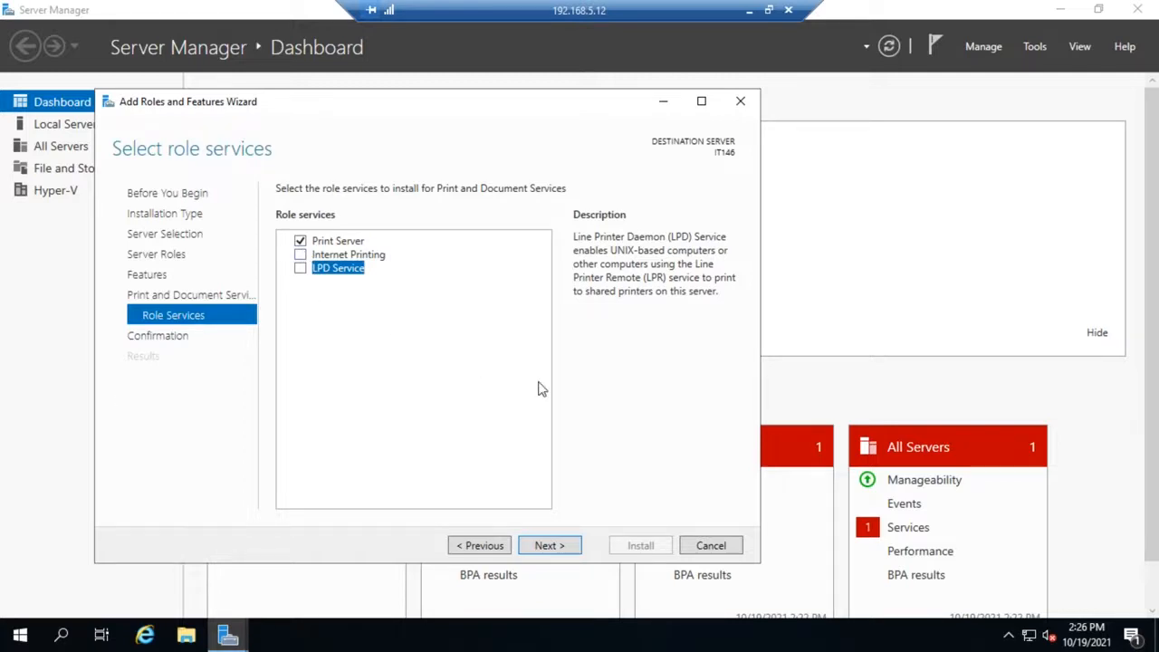
mouse_move(517, 536)
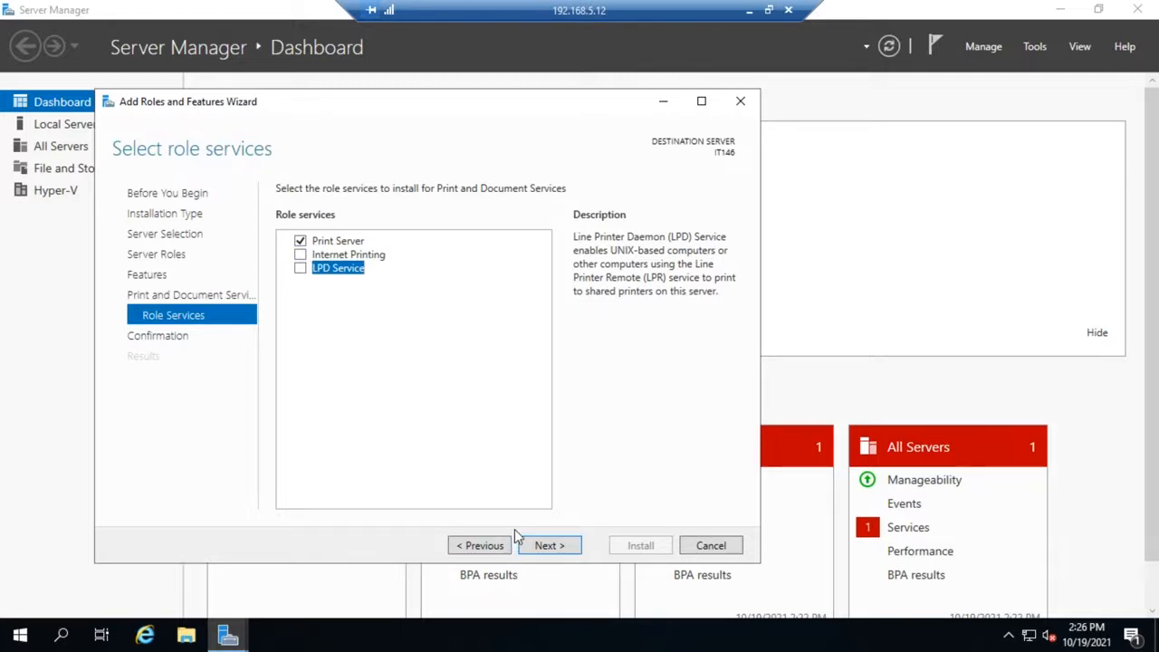
Confirm the selections and install Print Server plus Print and Document Services Tools.
click(548, 546)
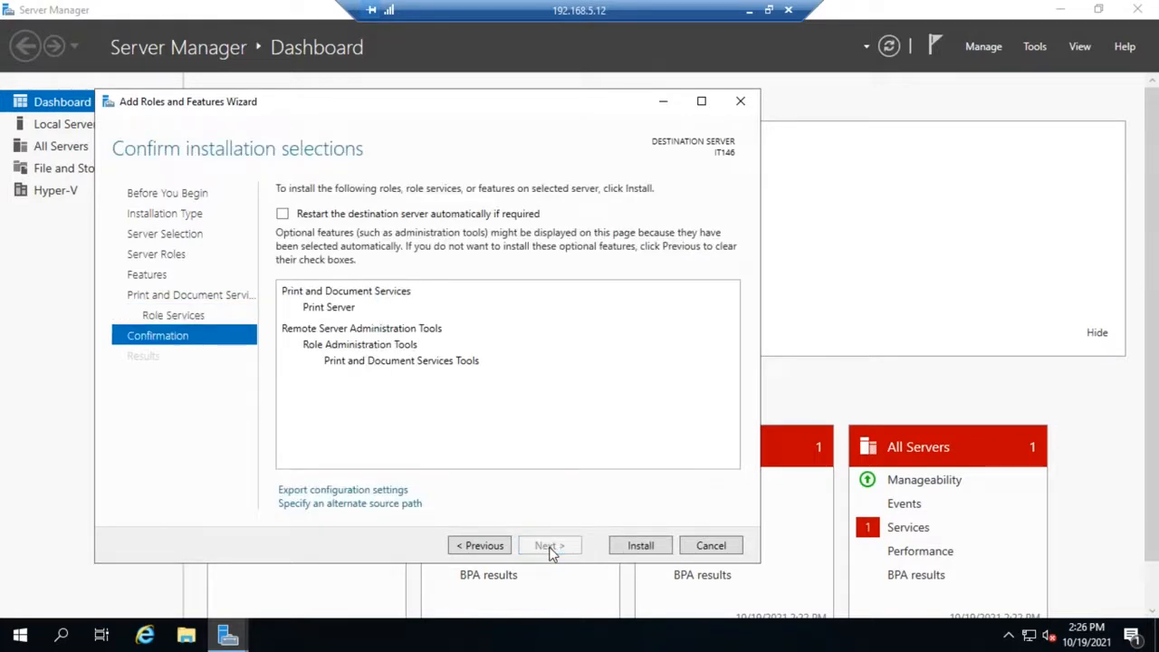
click(641, 545)
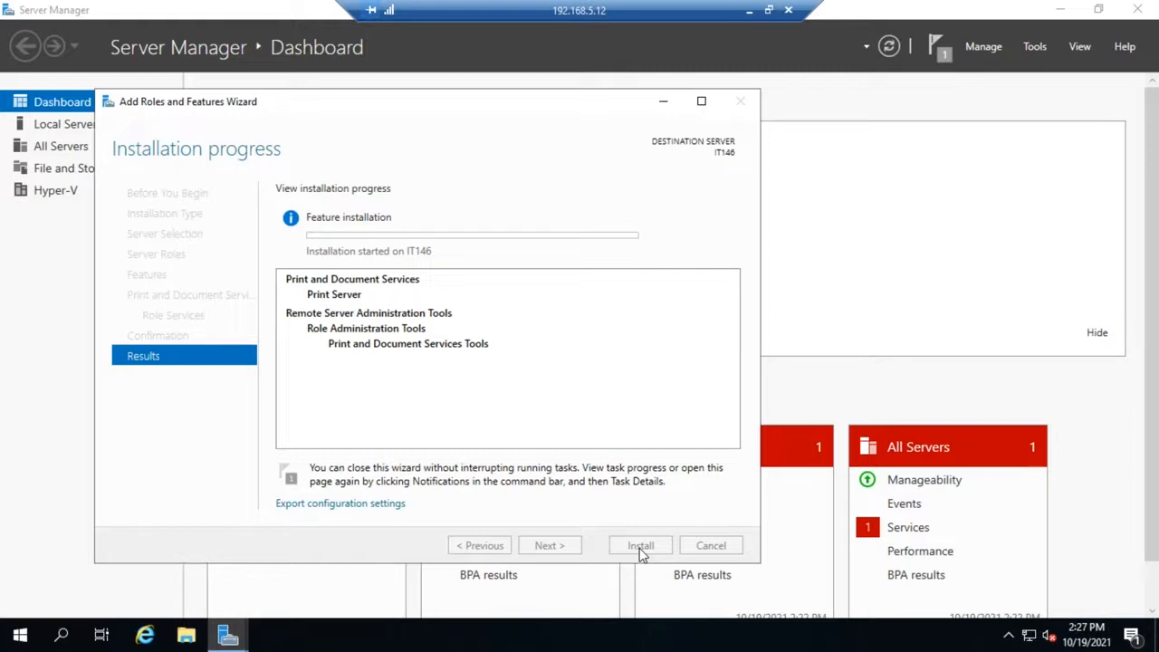
mouse_move(711, 295)
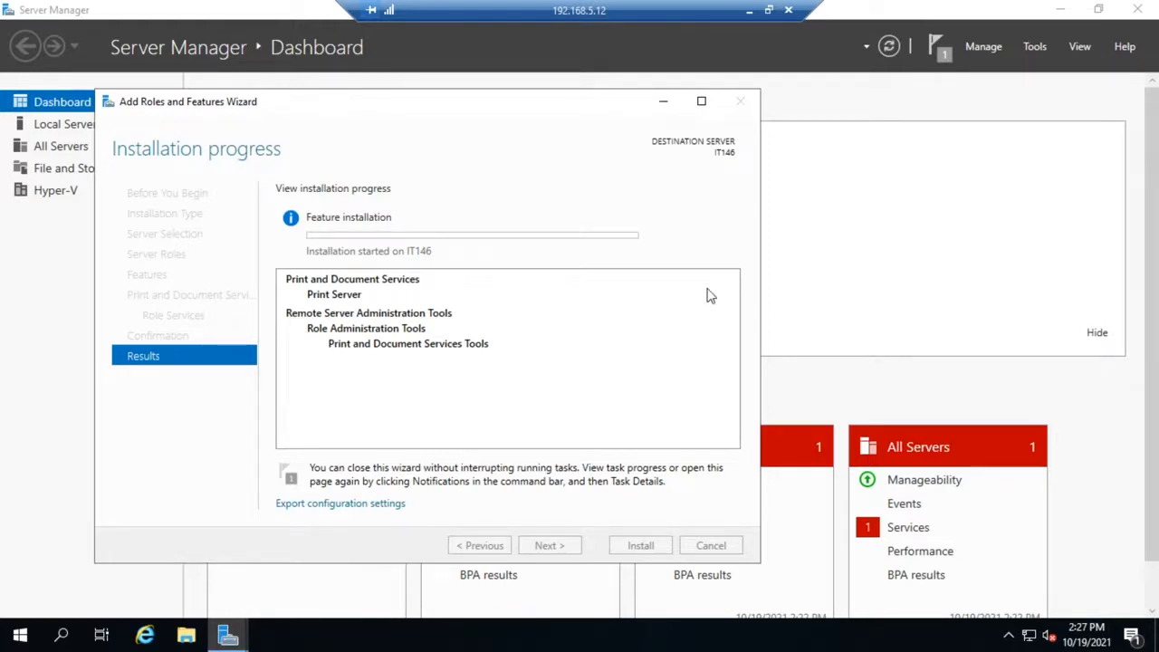